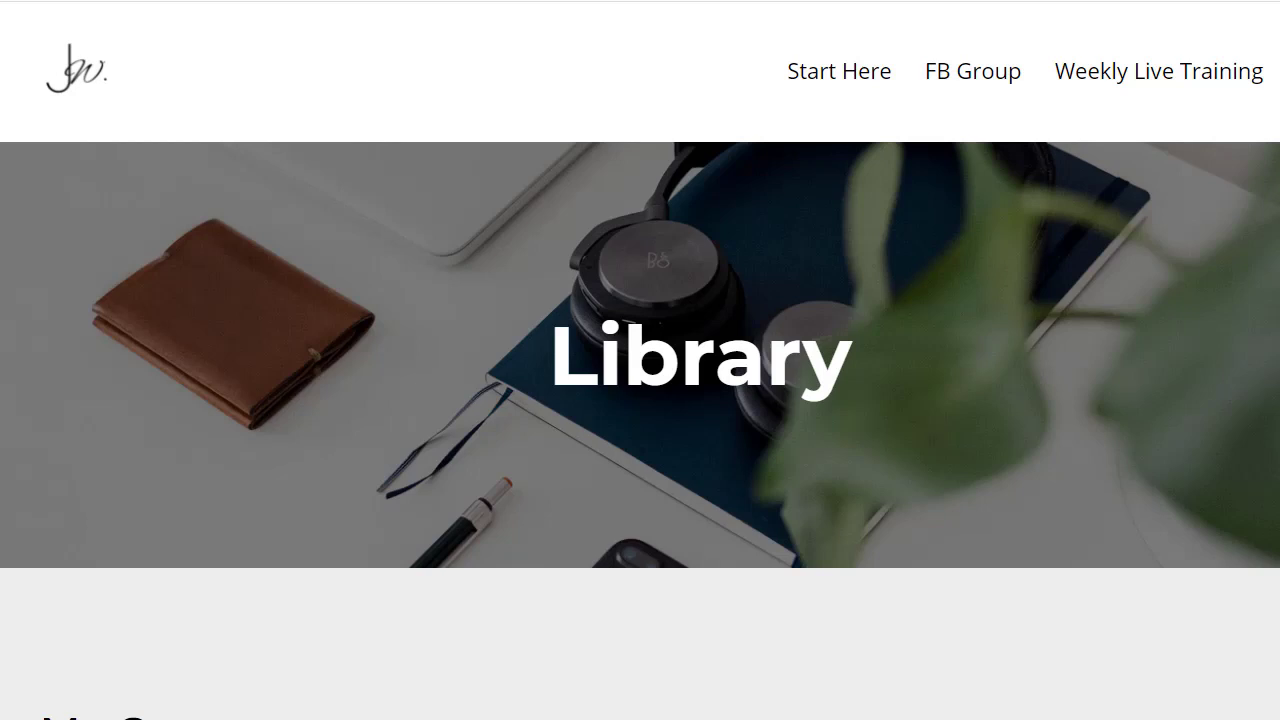
{"action": "mouse_move", "coordinate": [1008, 204]}
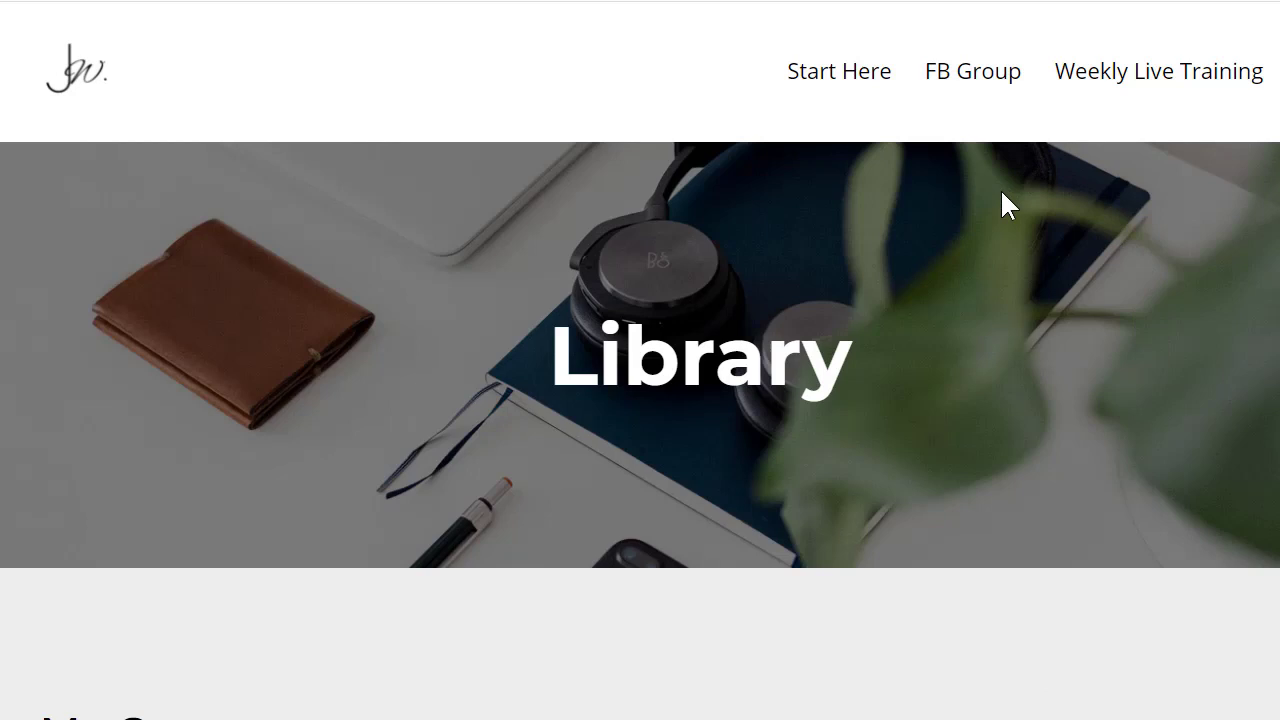
{"action": "mouse_move", "coordinate": [830, 292]}
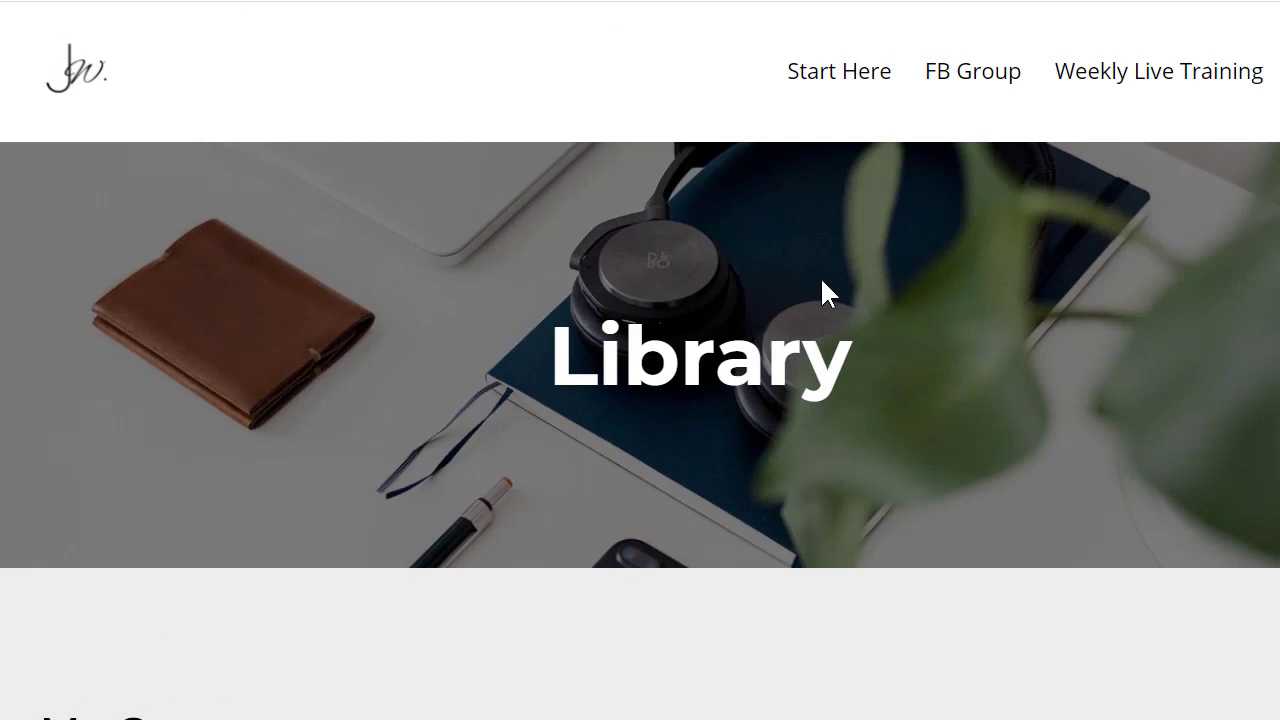
Open the free Simple Sales Funnel course from the course library
{"action": "scroll", "scroll_direction": "down", "scroll_amount": 3}
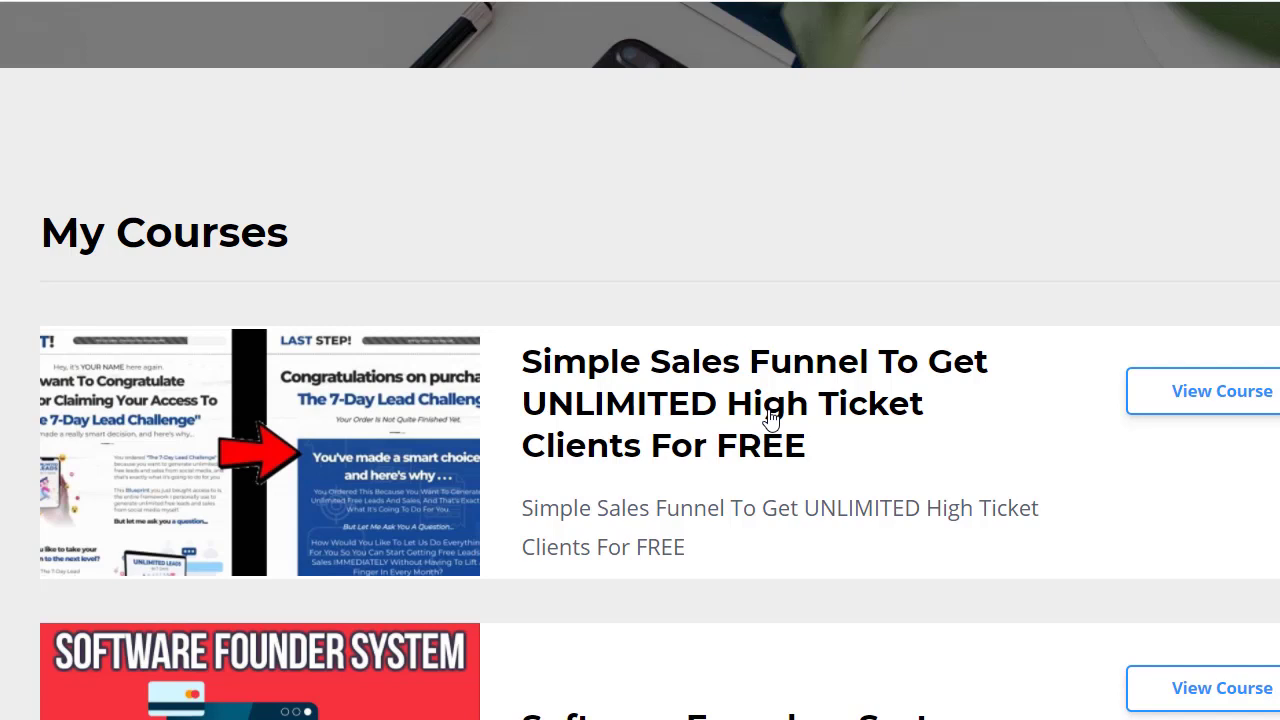
{"action": "mouse_move", "coordinate": [1184, 390]}
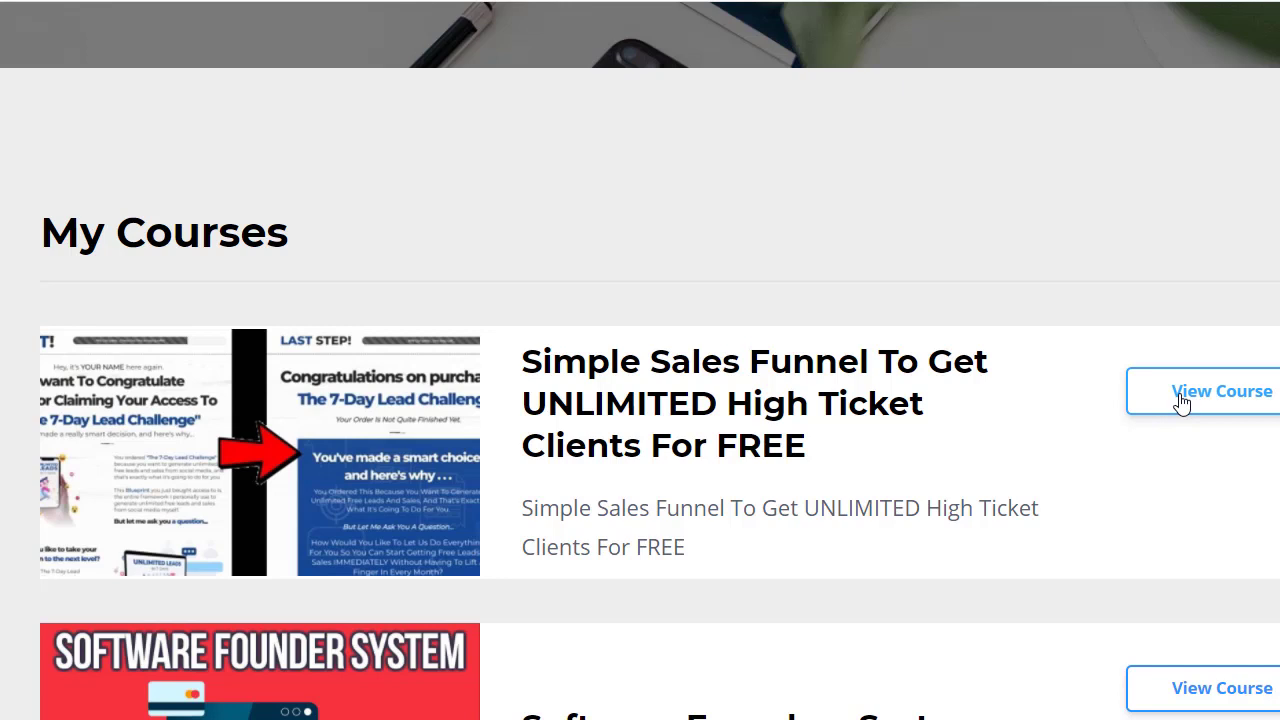
{"action": "left_click", "coordinate": [1220, 390]}
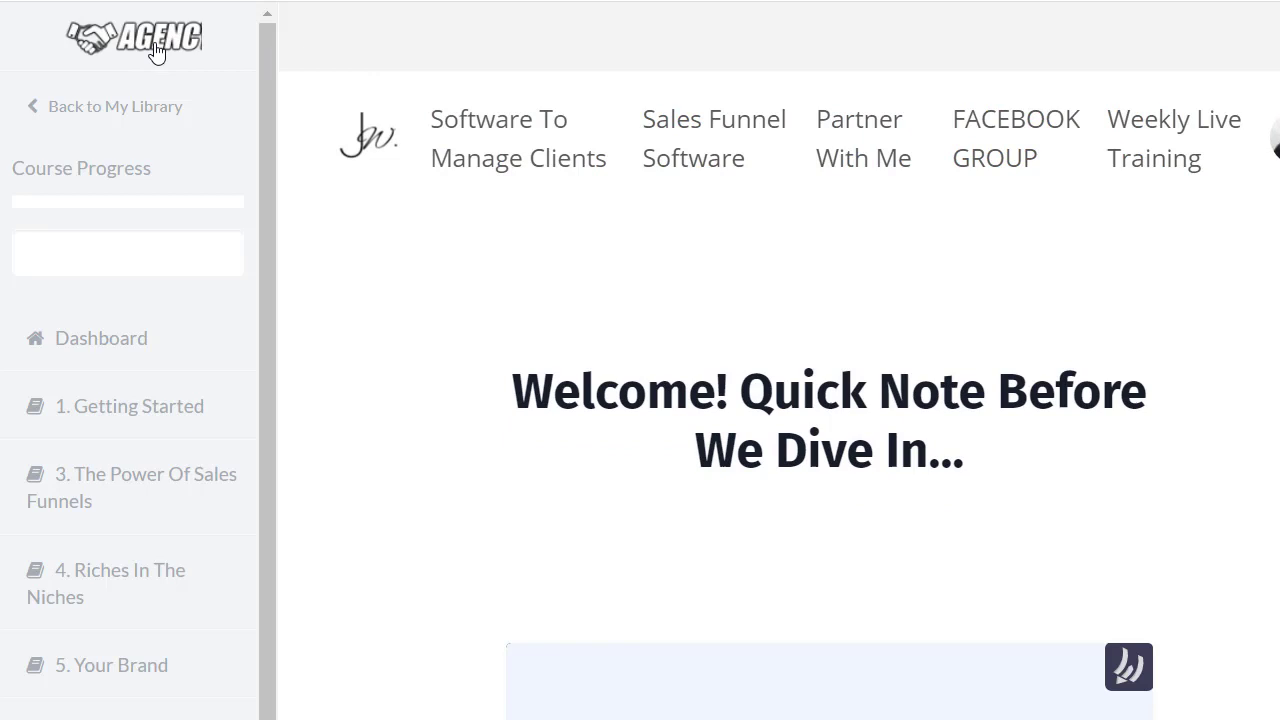
Scroll through the welcome lesson's intro video and module list
{"action": "scroll", "scroll_direction": "down", "scroll_amount": 3}
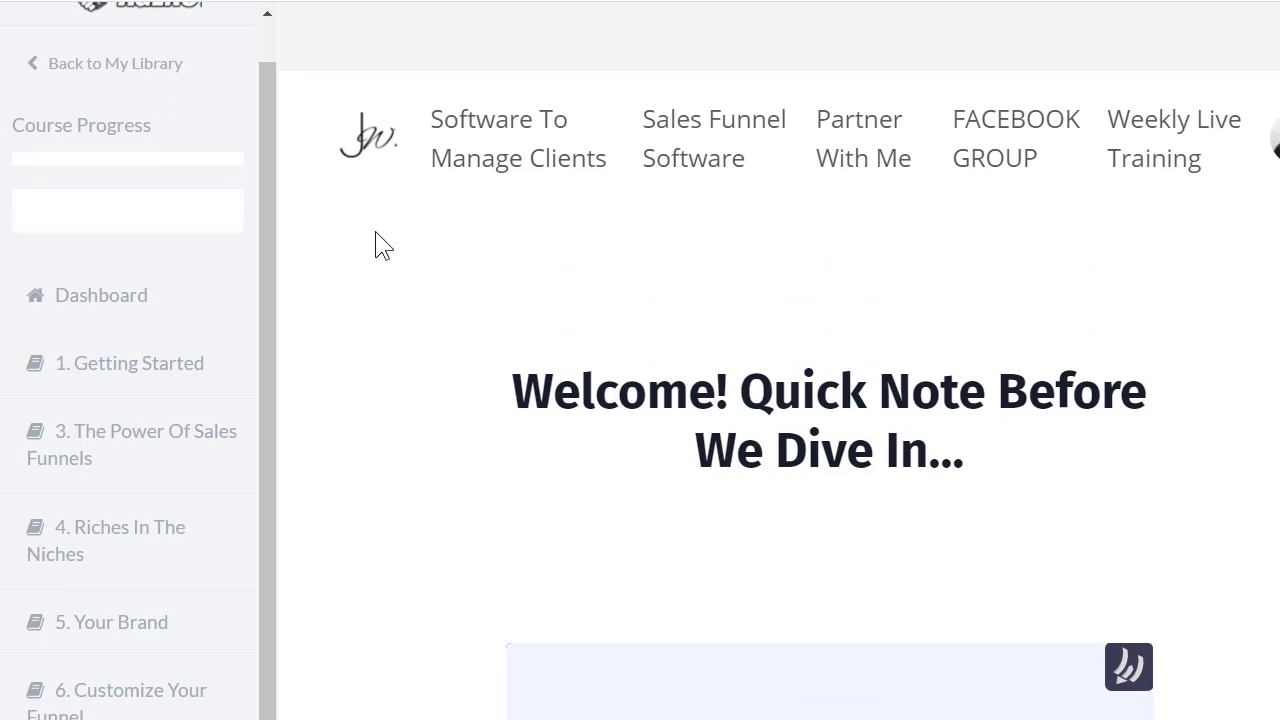
{"action": "mouse_move", "coordinate": [710, 350]}
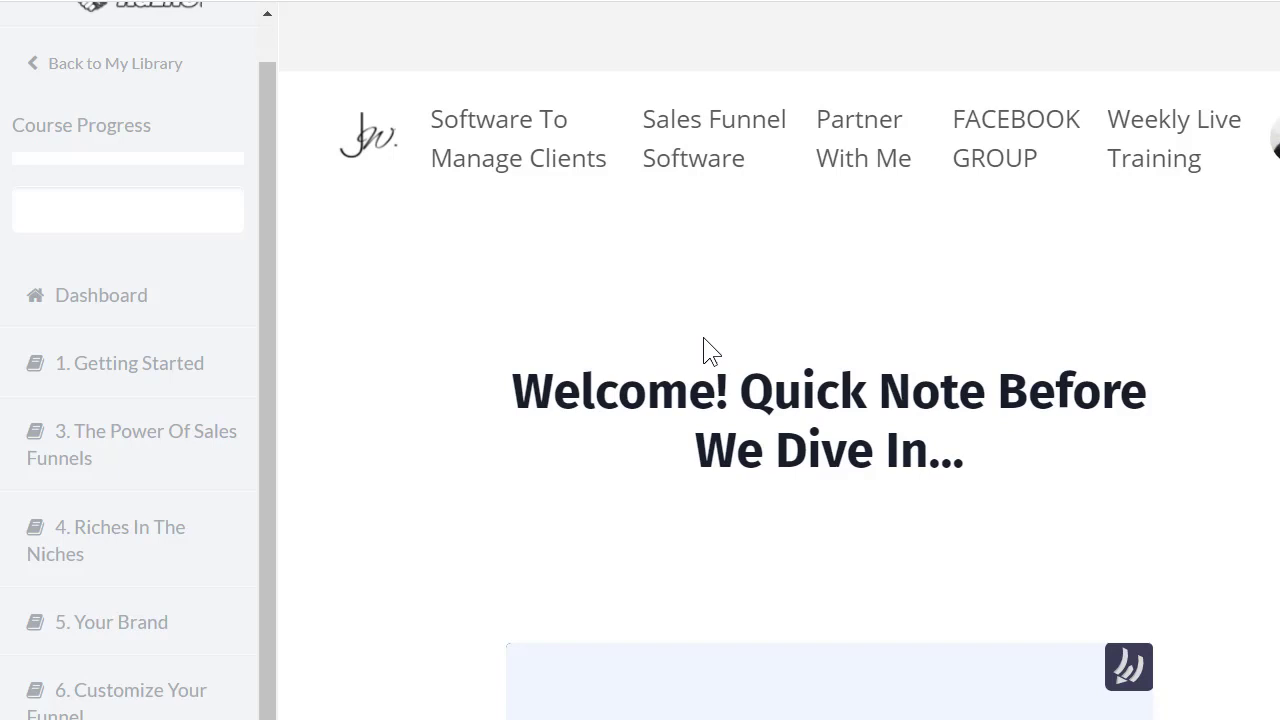
{"action": "mouse_move", "coordinate": [584, 264]}
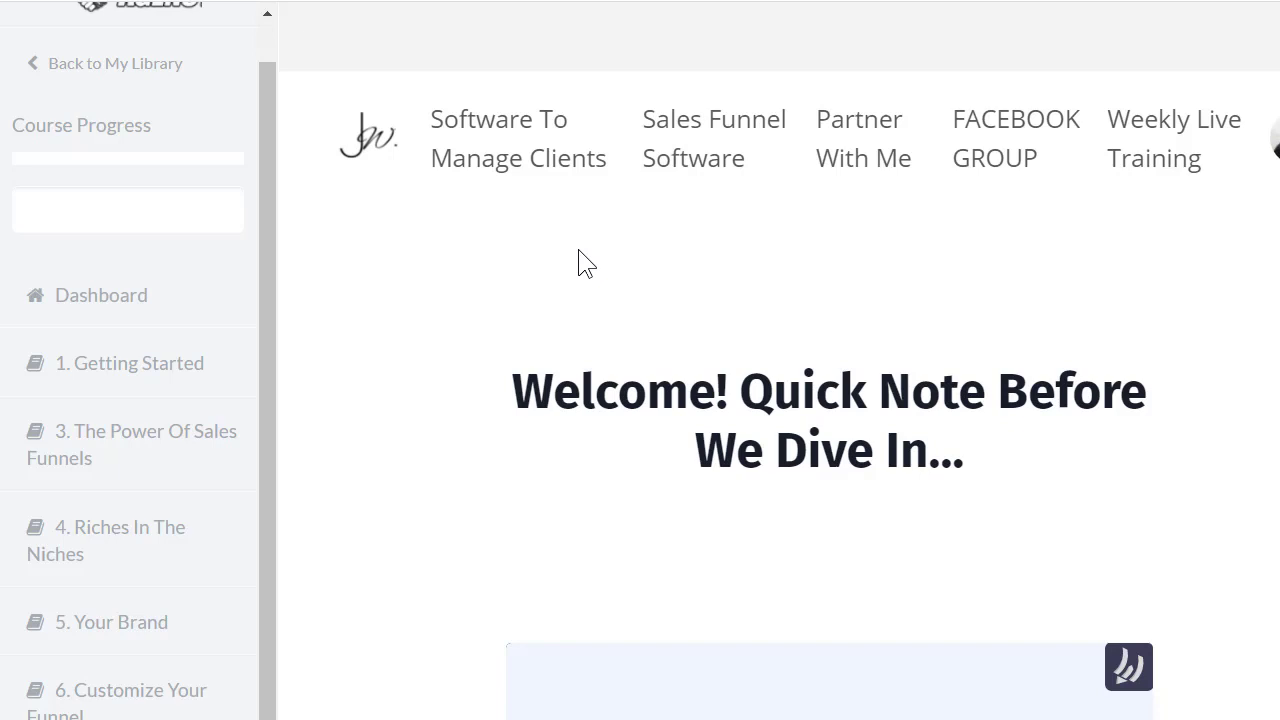
{"action": "mouse_move", "coordinate": [836, 244]}
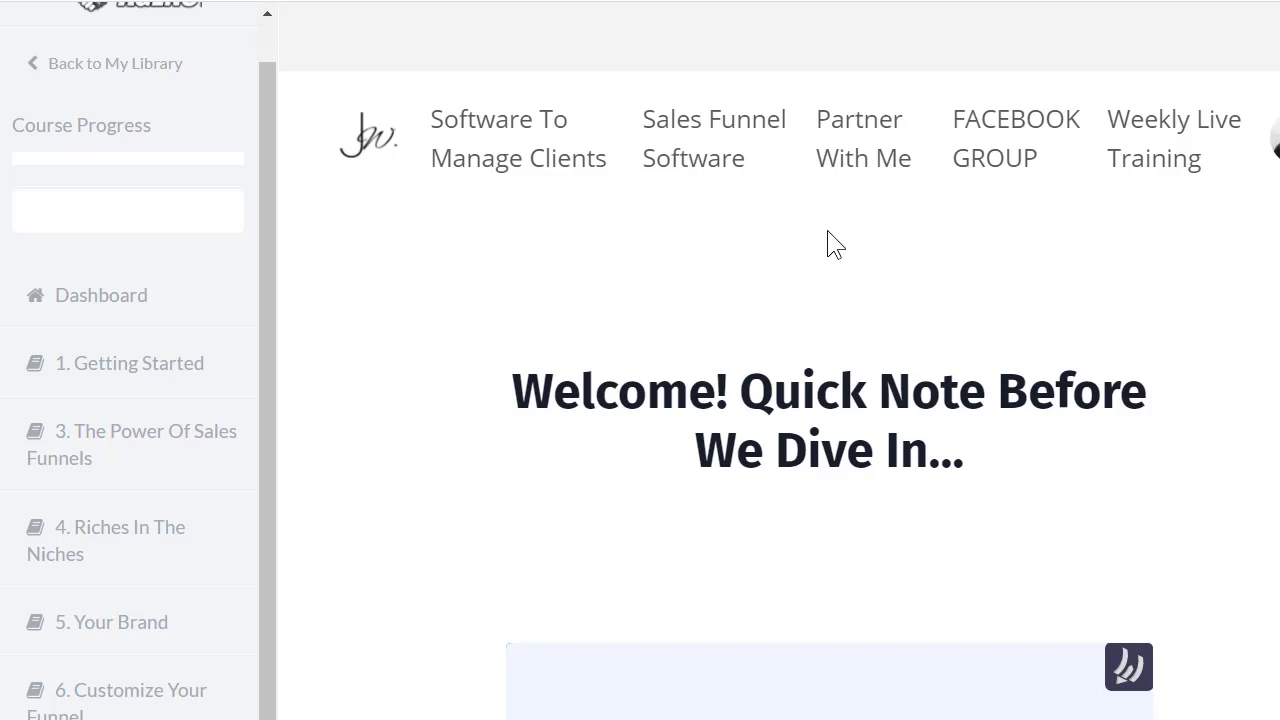
{"action": "scroll", "scroll_direction": "down", "scroll_amount": 3}
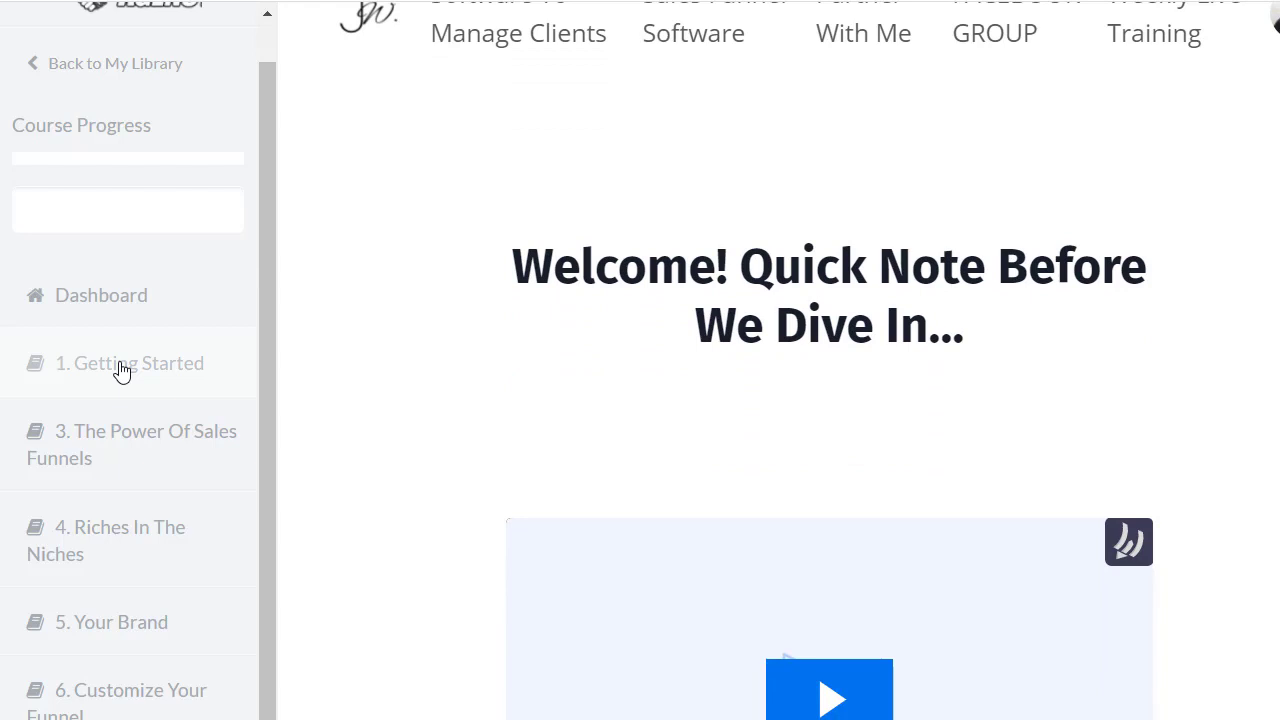
{"action": "scroll", "scroll_direction": "up", "scroll_amount": 3}
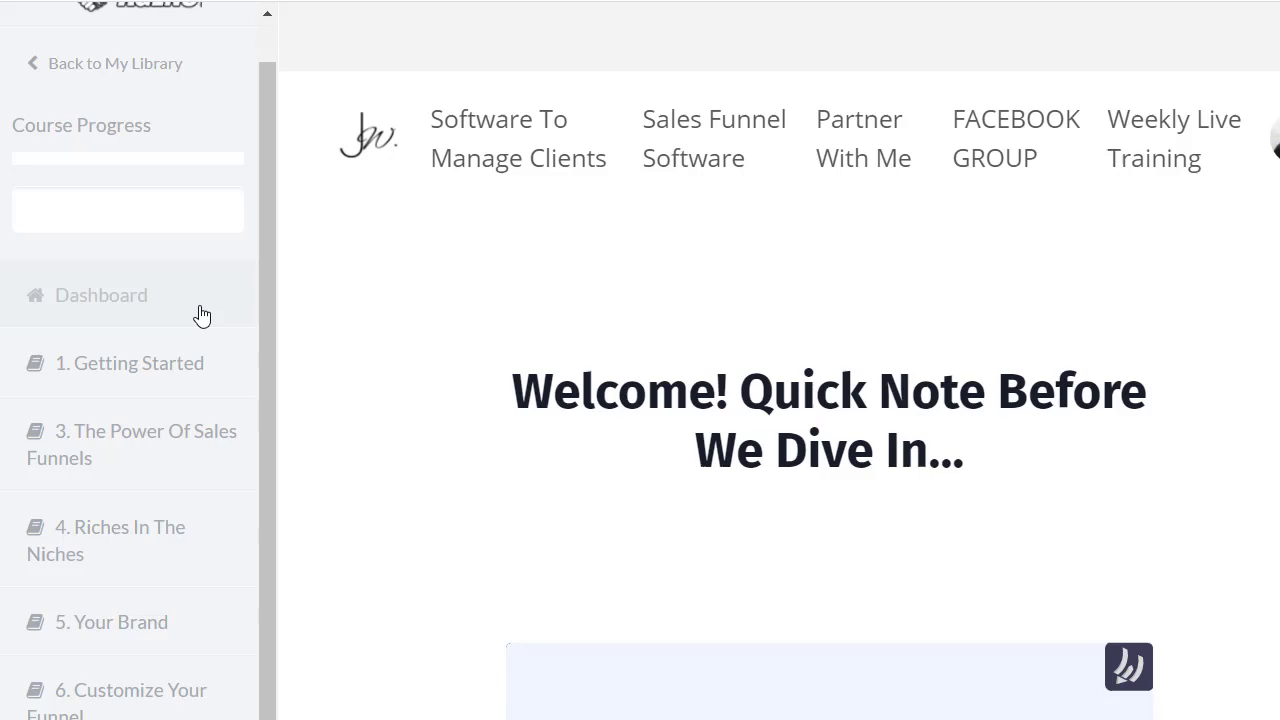
{"action": "scroll", "scroll_direction": "down", "scroll_amount": 3}
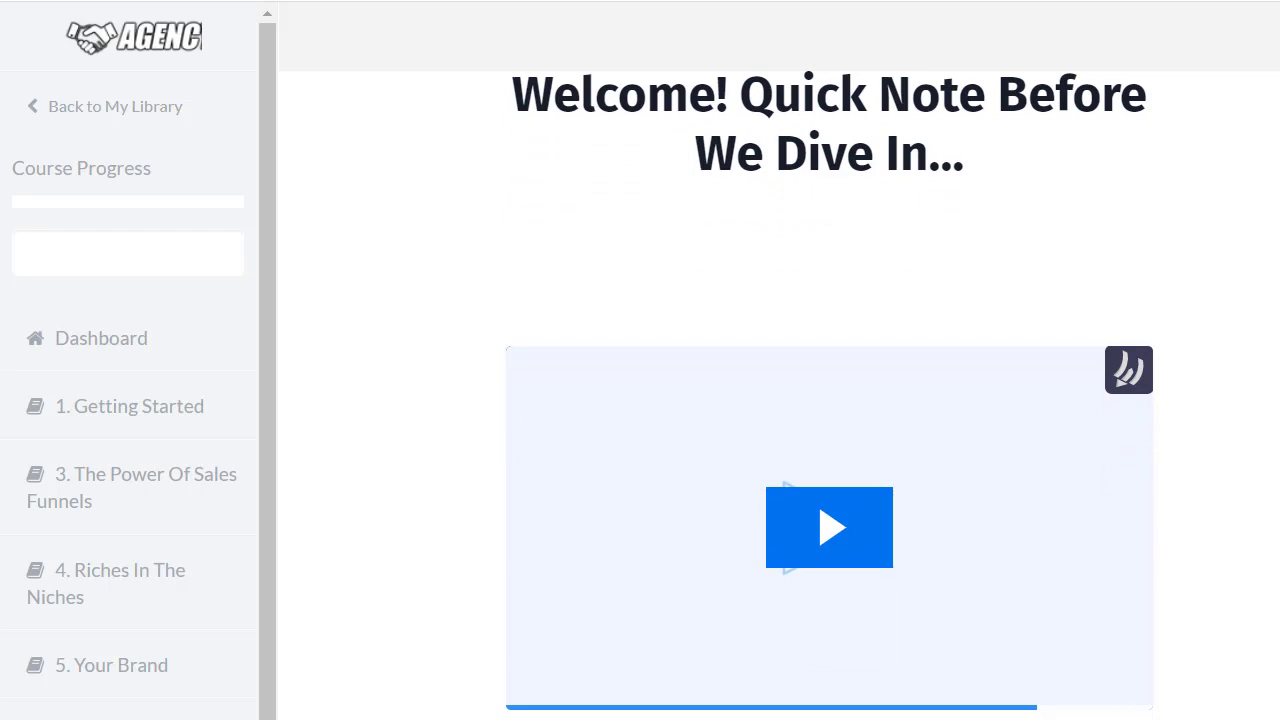
{"action": "scroll", "scroll_direction": "down", "scroll_amount": 3}
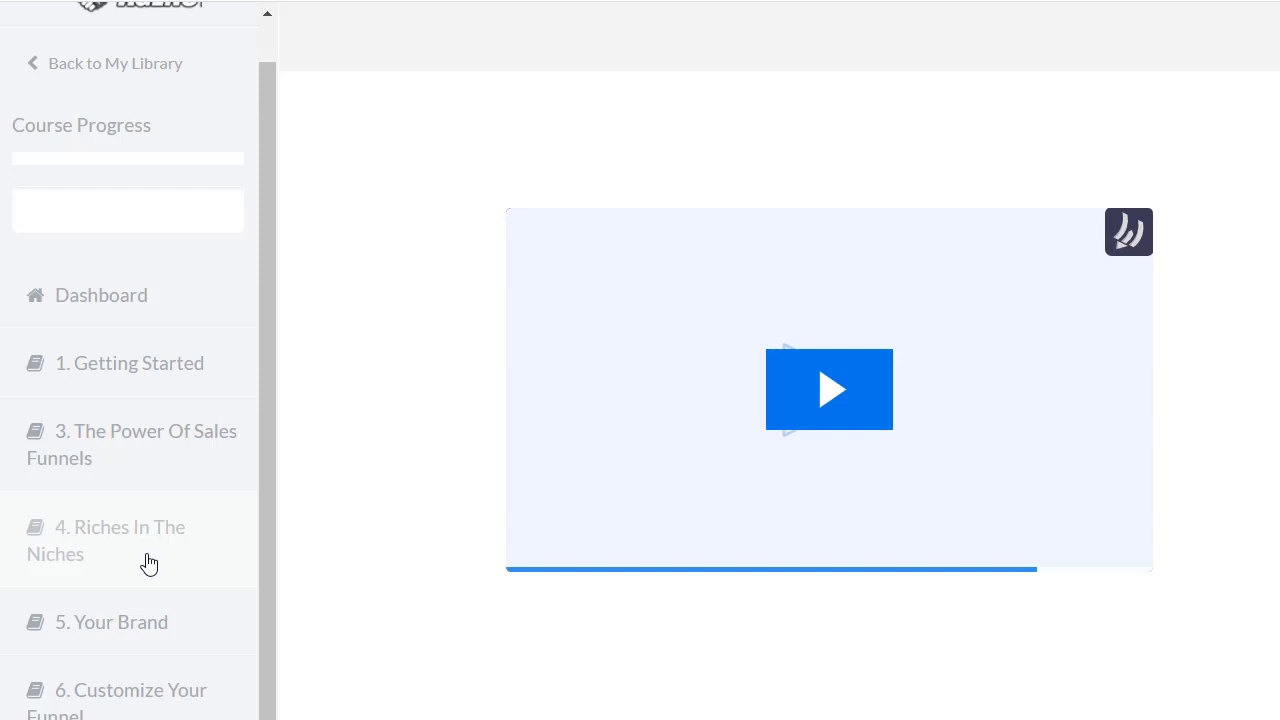
{"action": "scroll", "scroll_direction": "down", "scroll_amount": 3}
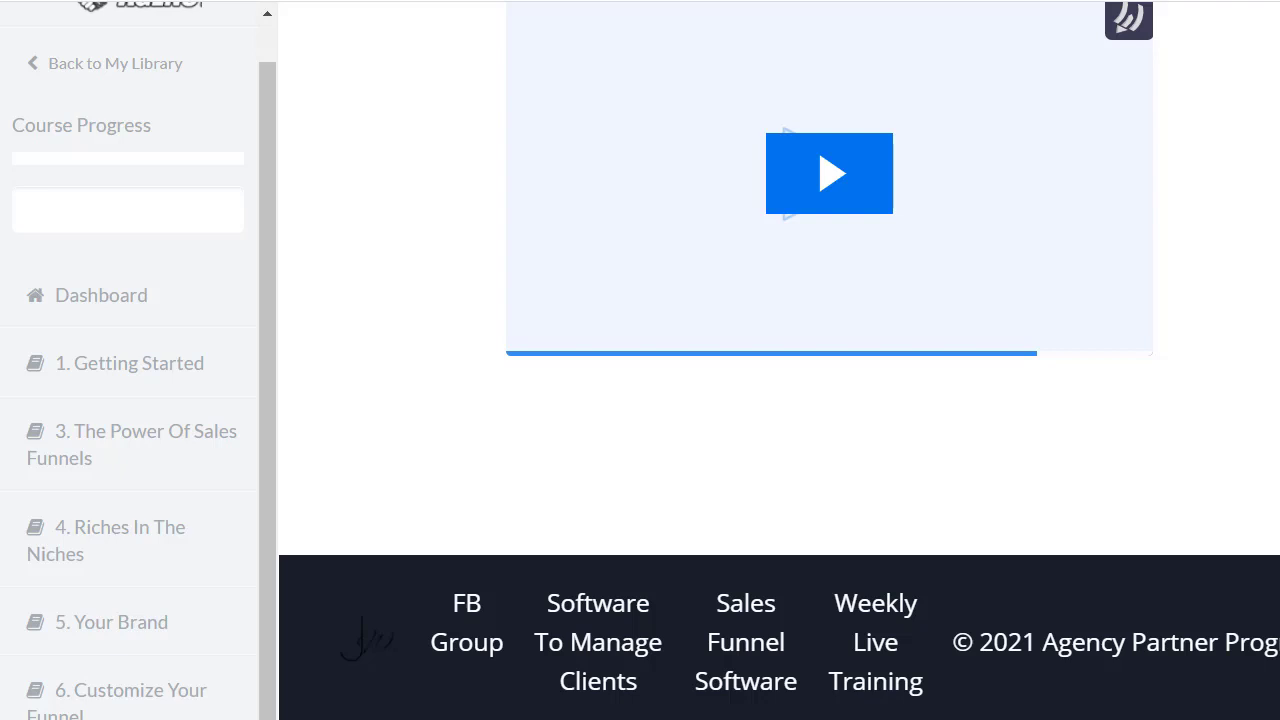
{"action": "mouse_move", "coordinate": [148, 704]}
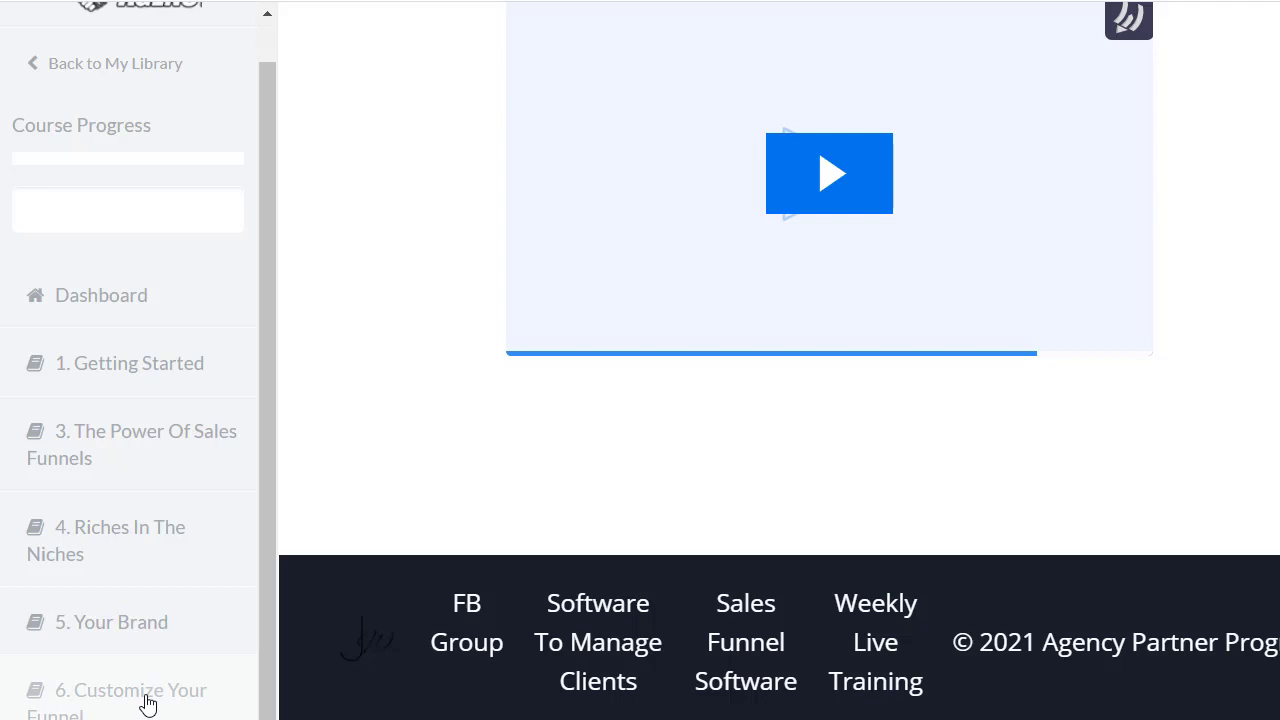
Open module 6, Customize Your Funnel, and scroll its lesson list to the 7-Day Lead Challenge Customization
{"action": "left_click", "coordinate": [130, 696]}
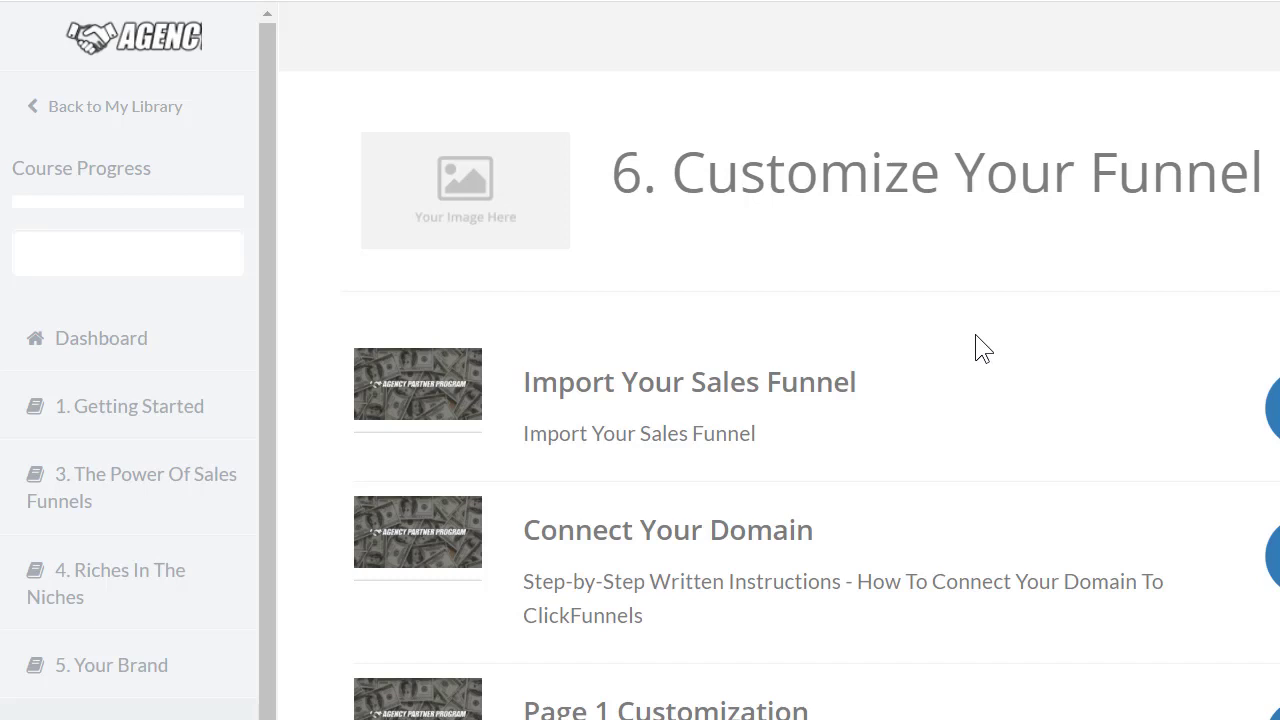
{"action": "scroll", "scroll_direction": "down", "scroll_amount": 3}
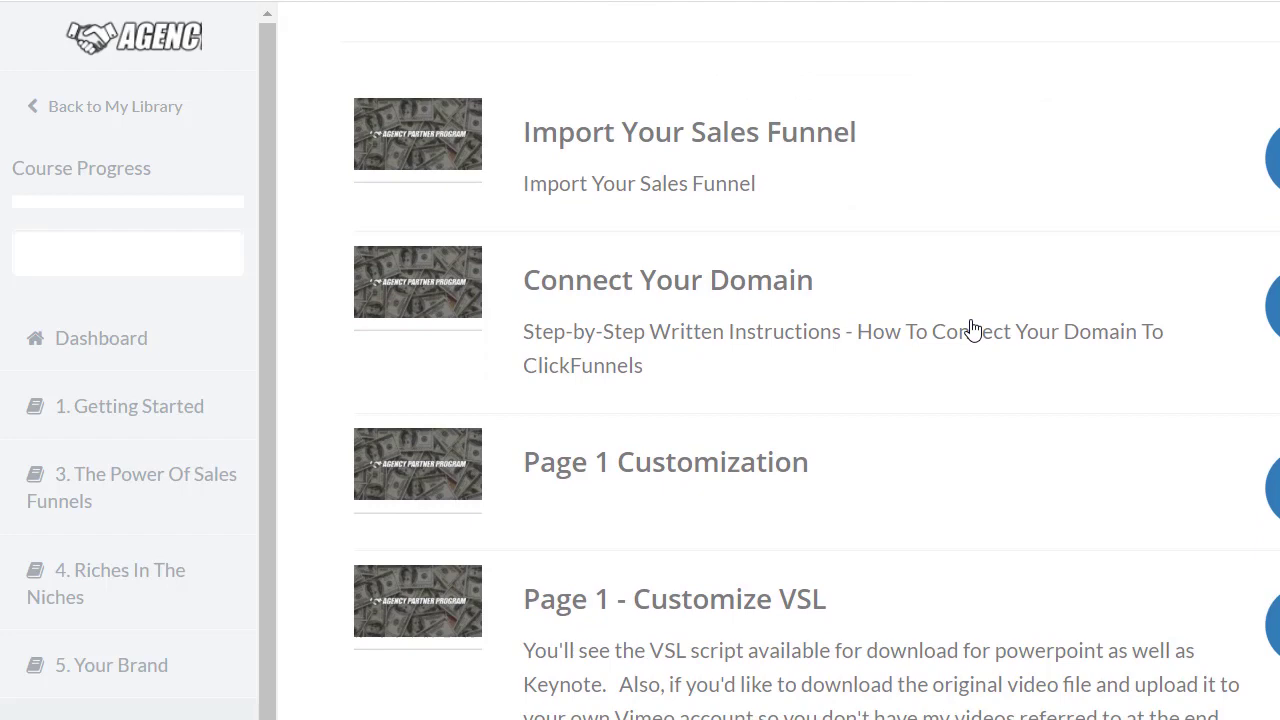
{"action": "scroll", "scroll_direction": "down", "scroll_amount": 3}
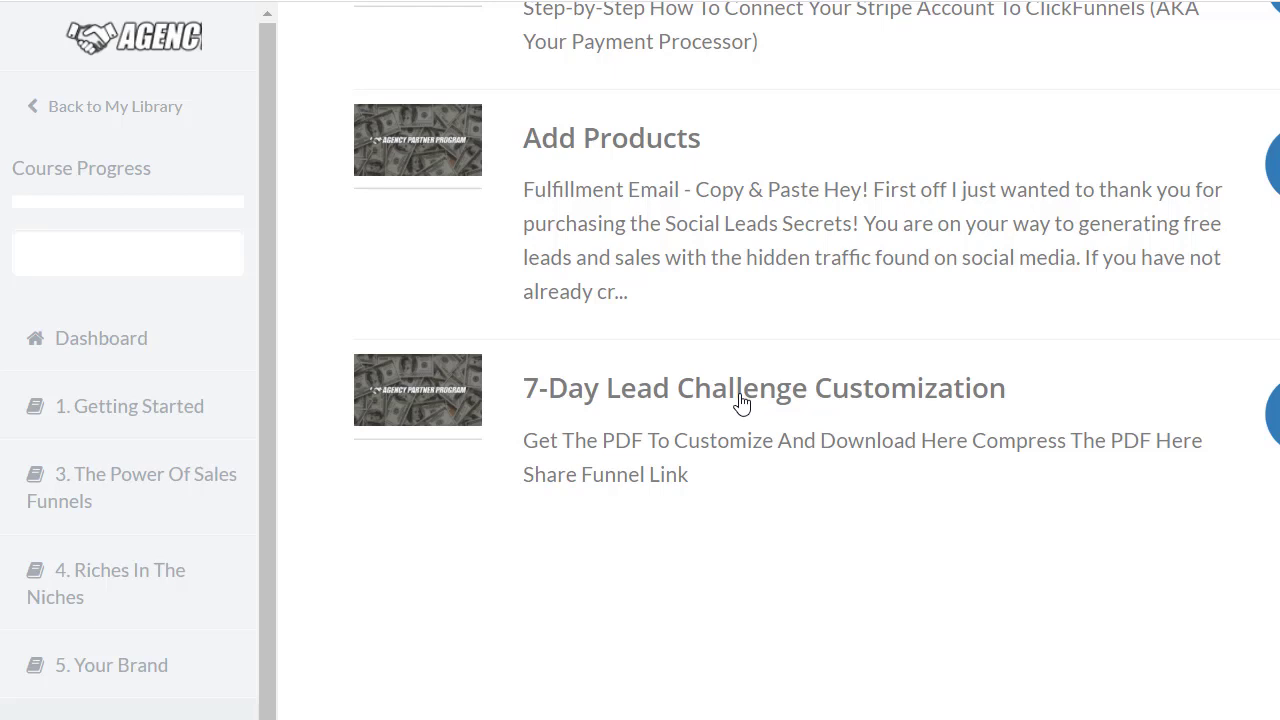
{"action": "mouse_move", "coordinate": [742, 404]}
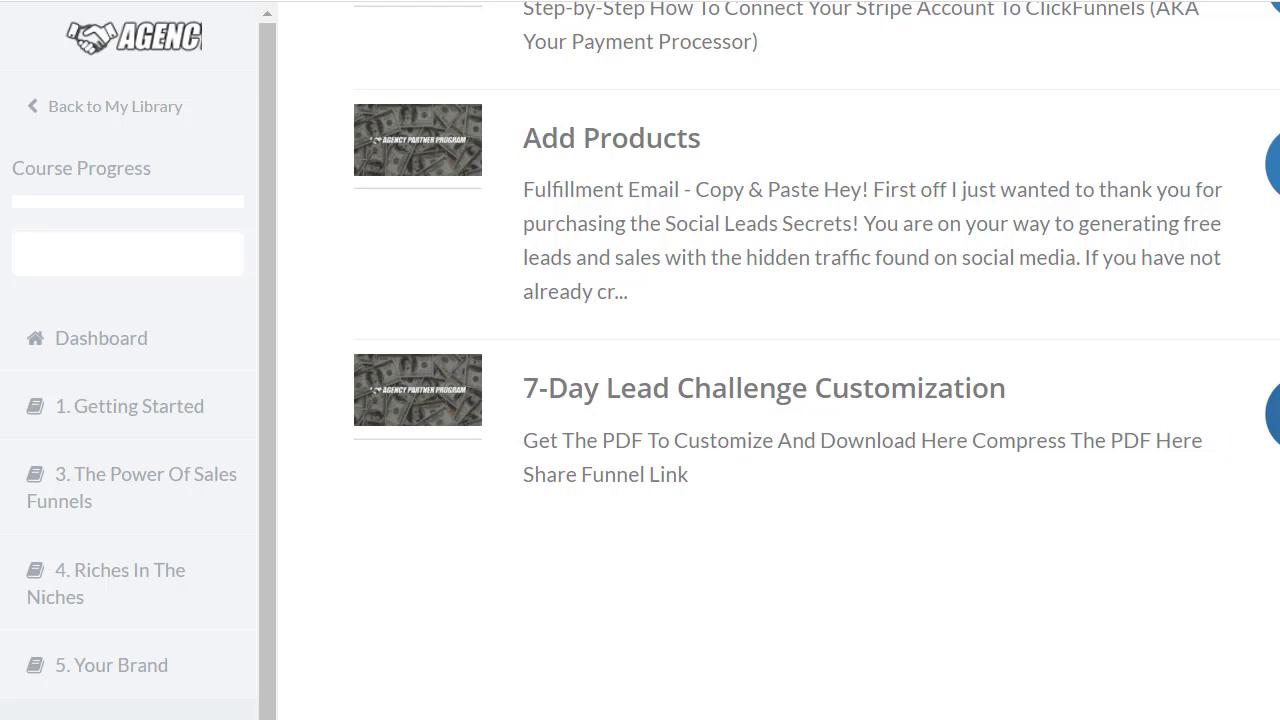
Open the 7-Day Lead Challenge Customization lesson and follow its Canva link to a blank design
{"action": "left_click", "coordinate": [764, 388]}
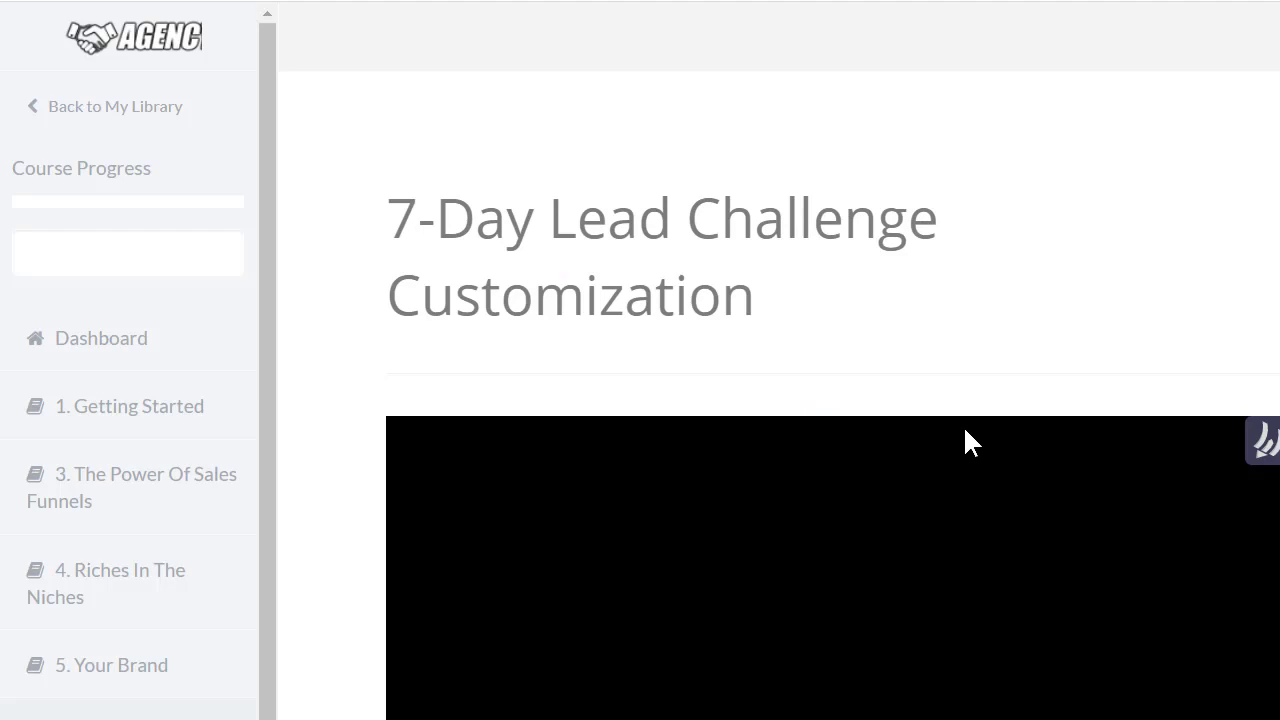
{"action": "scroll", "scroll_direction": "down", "scroll_amount": 3}
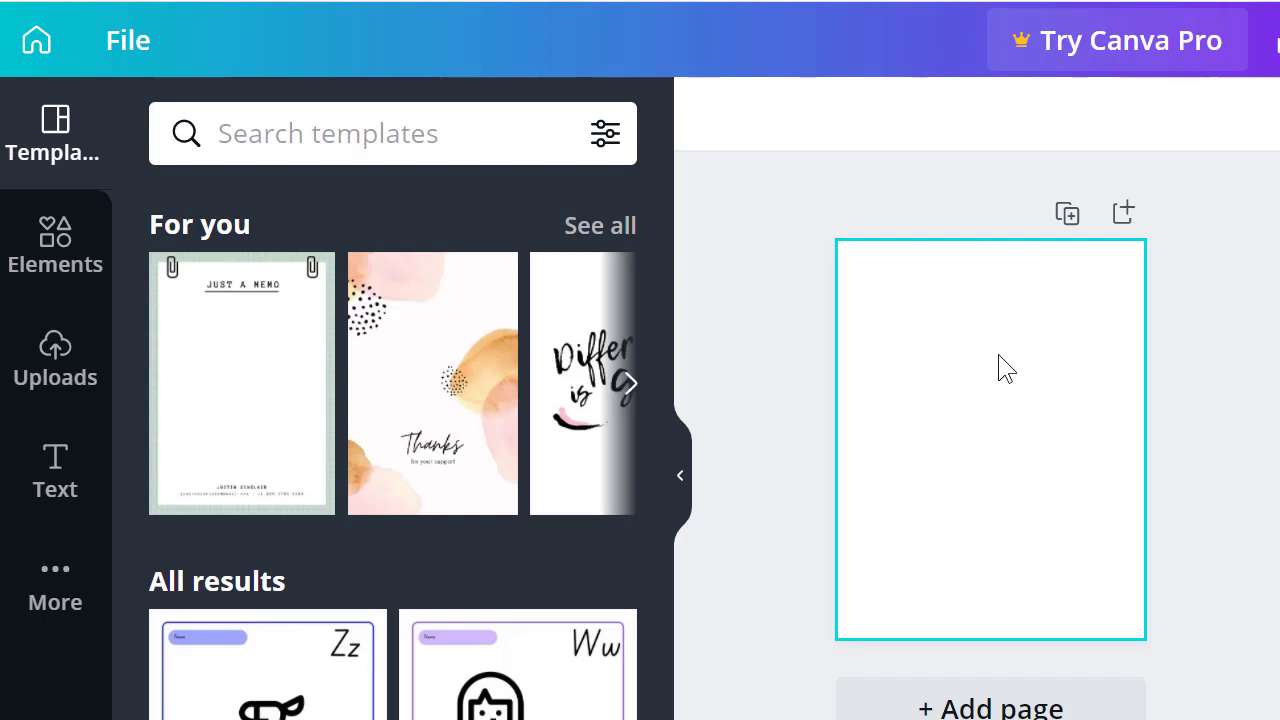
{"action": "mouse_move", "coordinate": [1014, 364]}
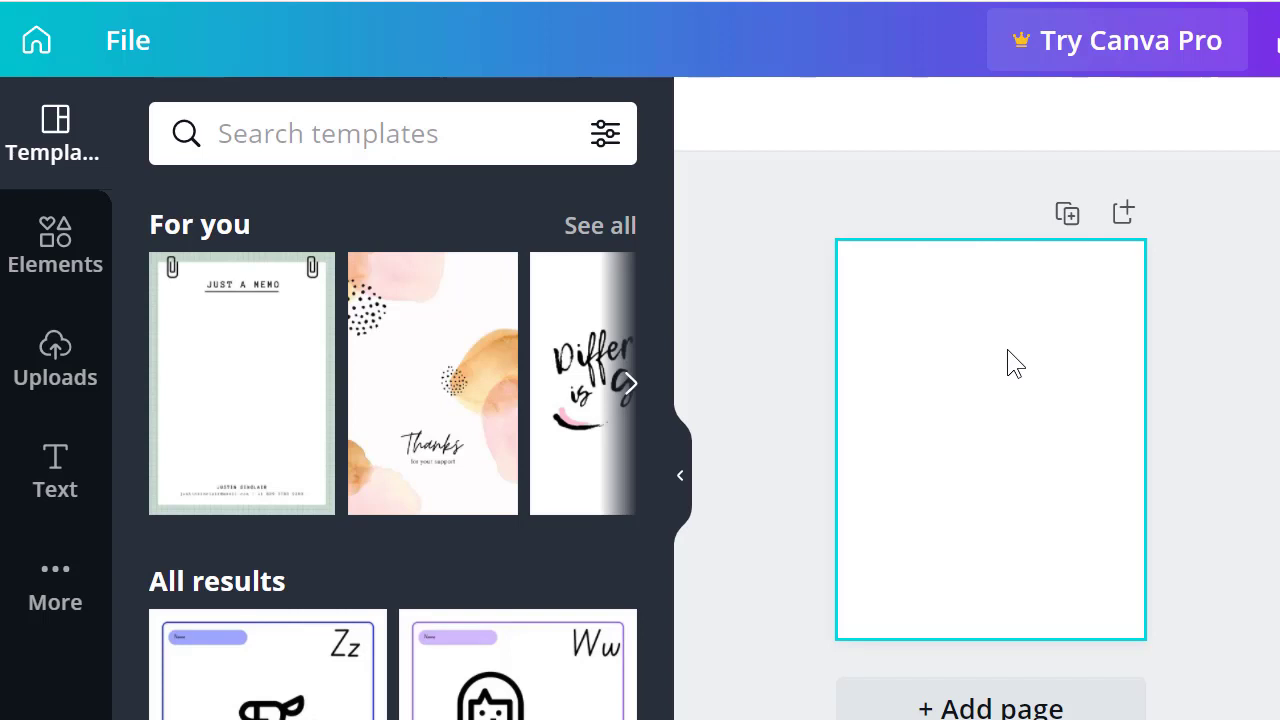
{"action": "mouse_move", "coordinate": [1024, 370]}
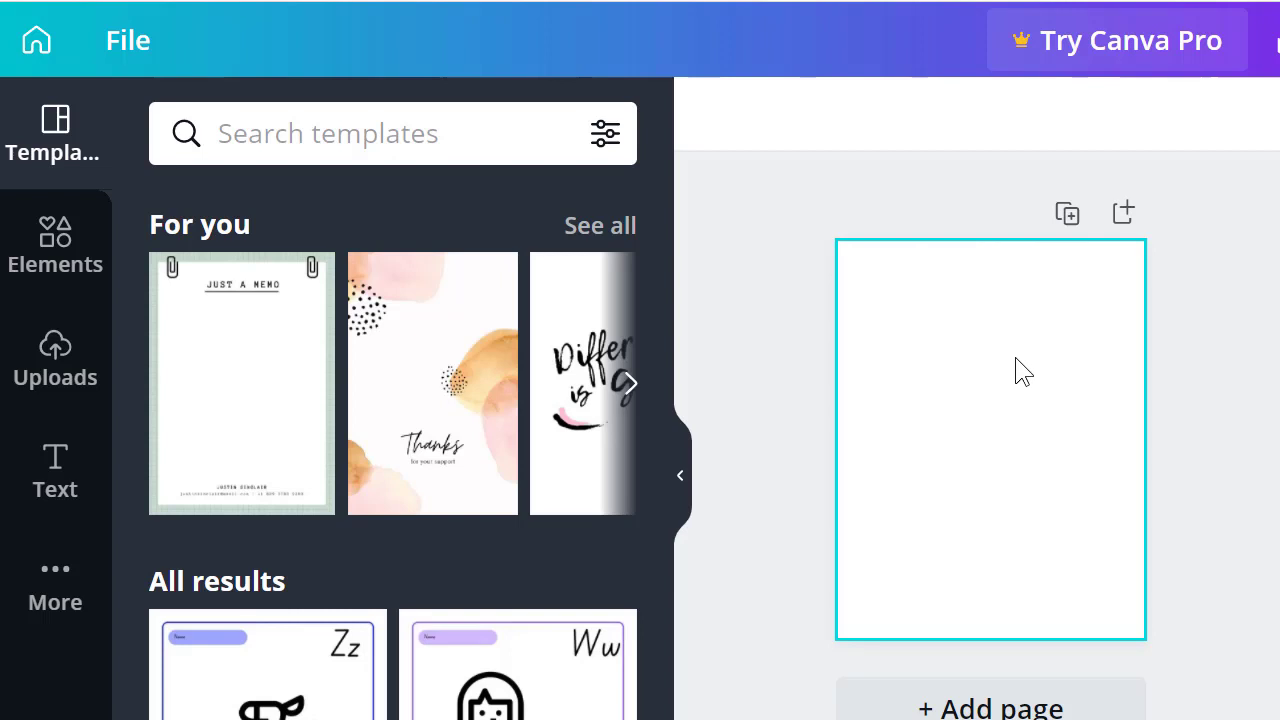
{"action": "mouse_move", "coordinate": [1040, 378]}
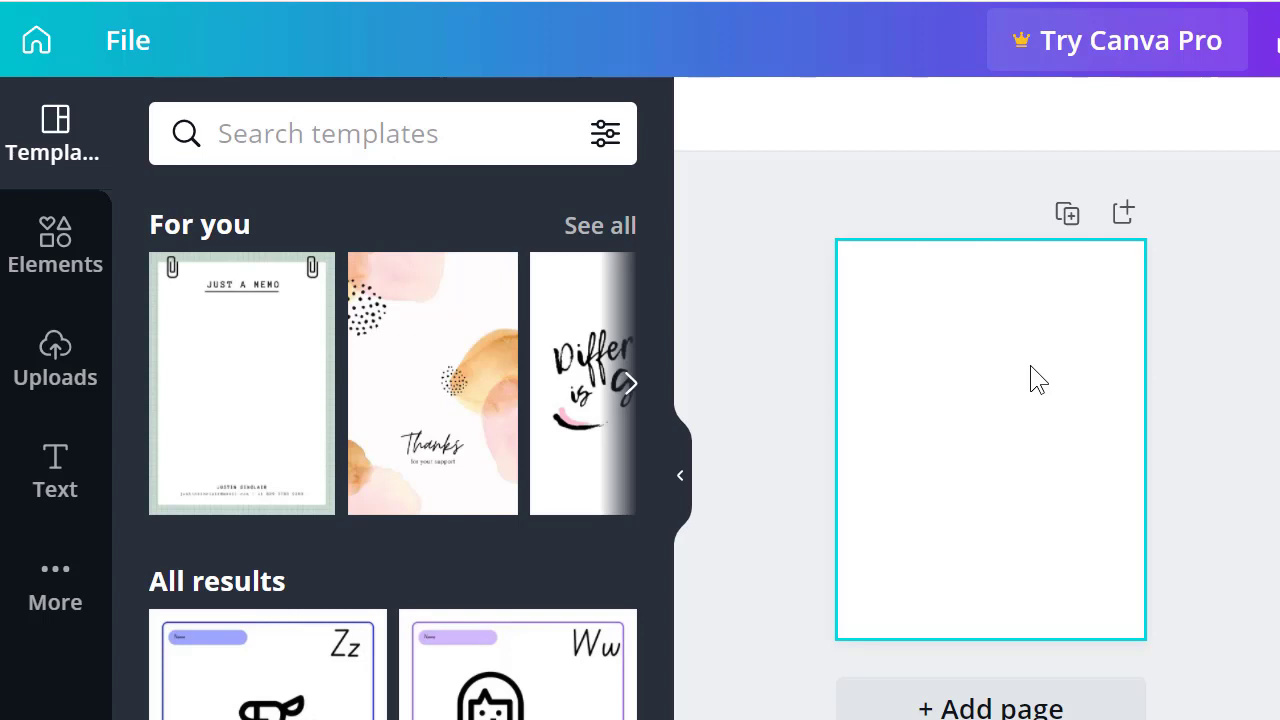
{"action": "mouse_move", "coordinate": [1044, 378]}
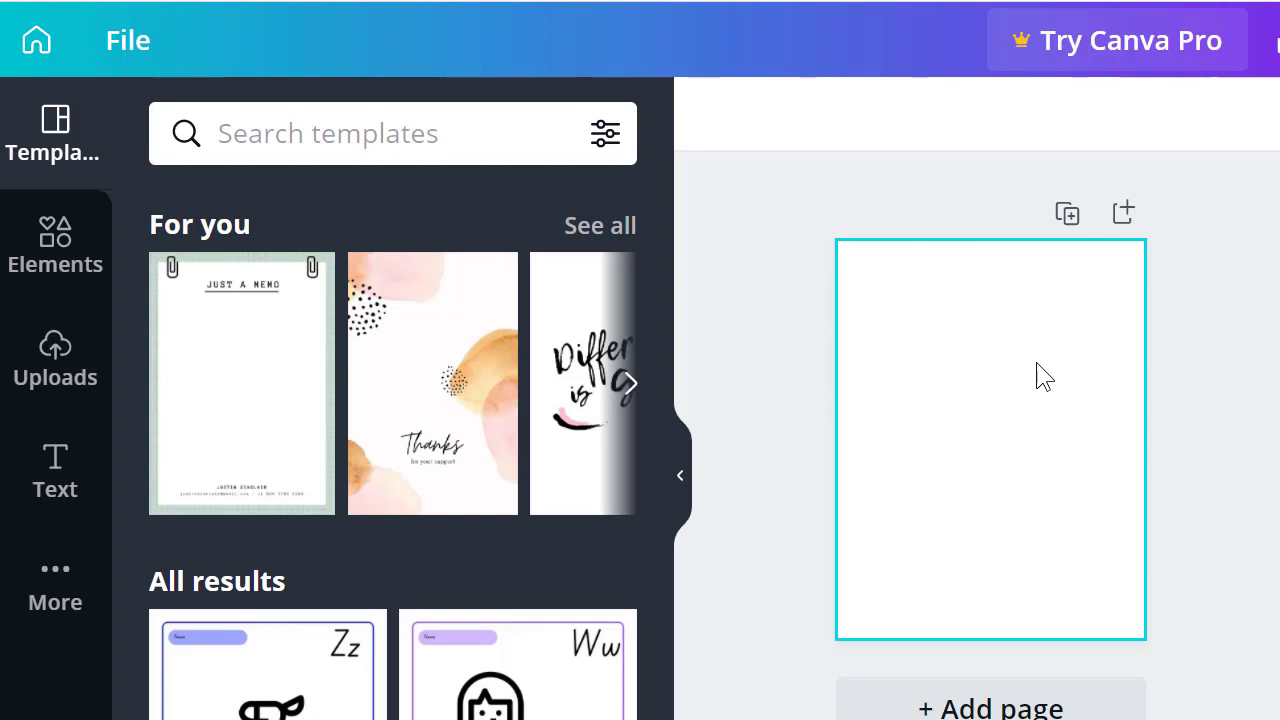
{"action": "mouse_move", "coordinate": [990, 378]}
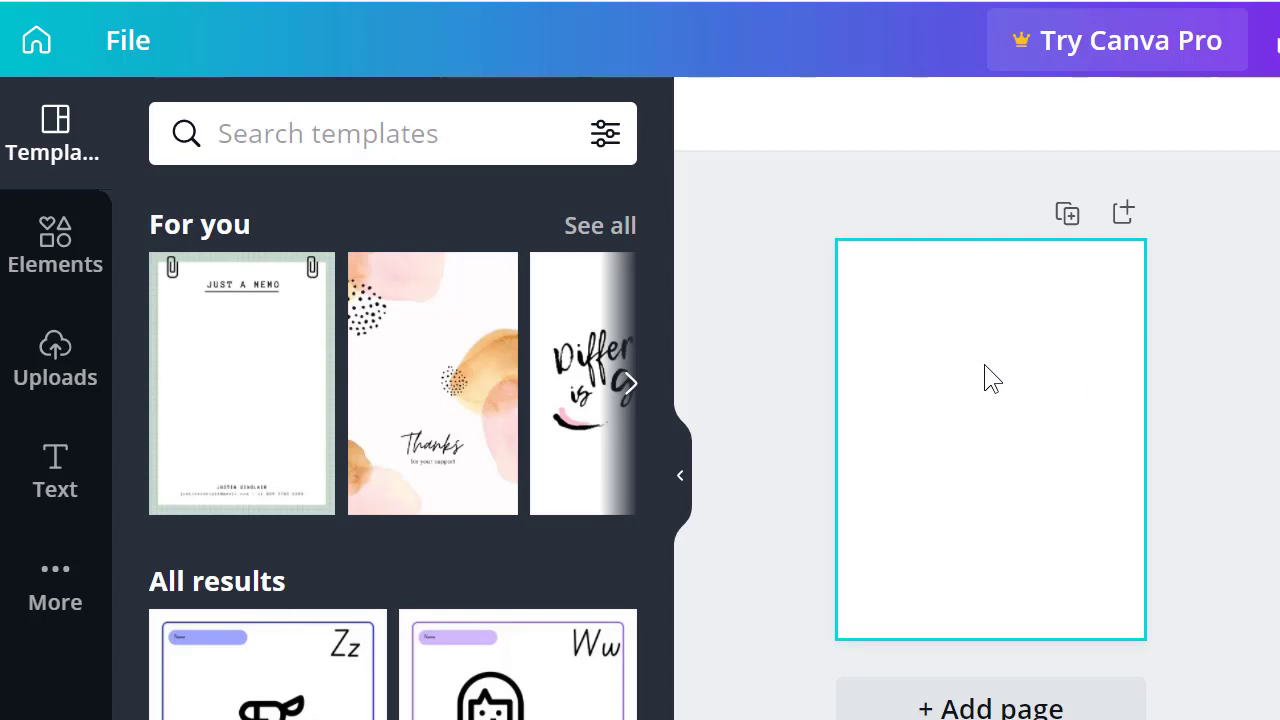
{"action": "mouse_move", "coordinate": [996, 388]}
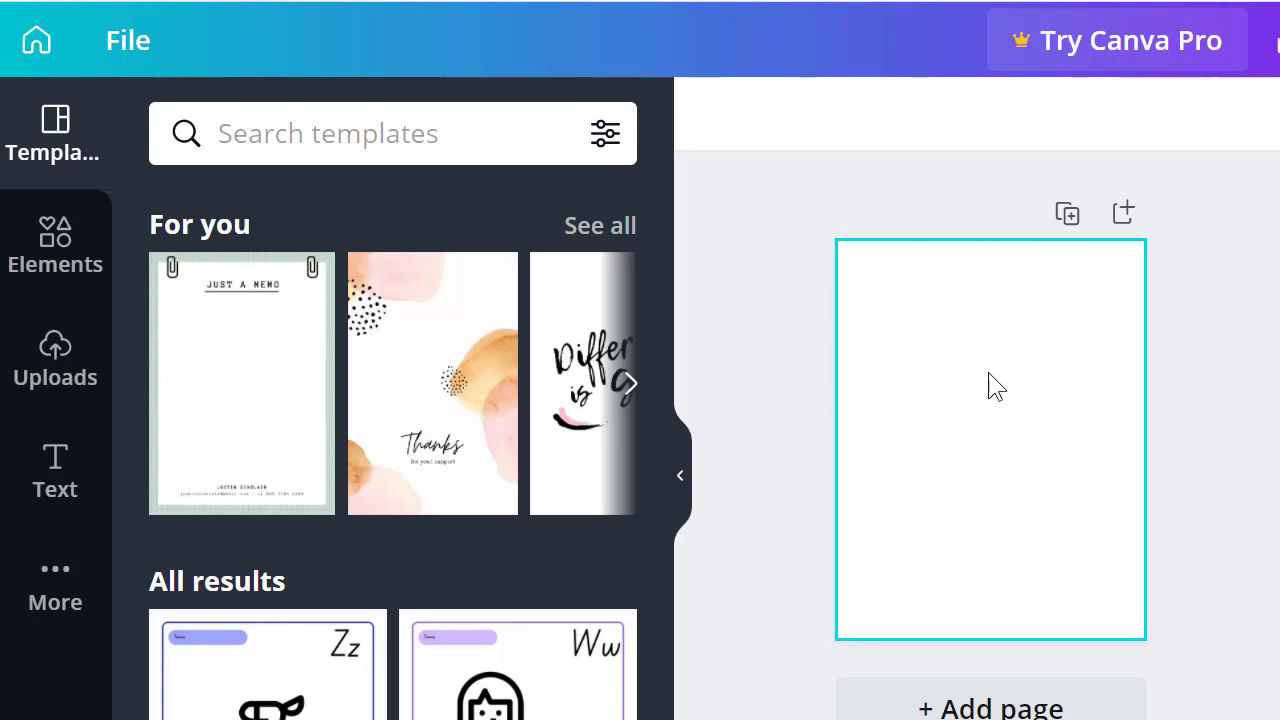
{"action": "mouse_move", "coordinate": [980, 390]}
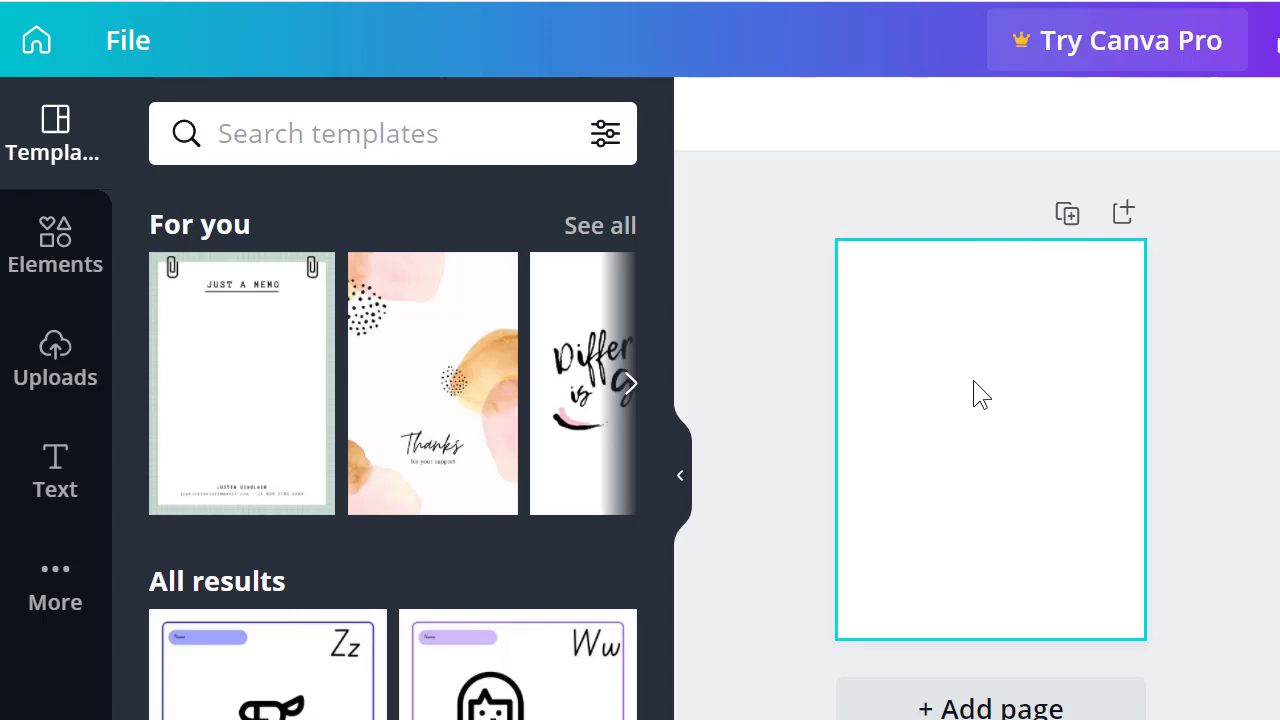
{"action": "mouse_move", "coordinate": [952, 420]}
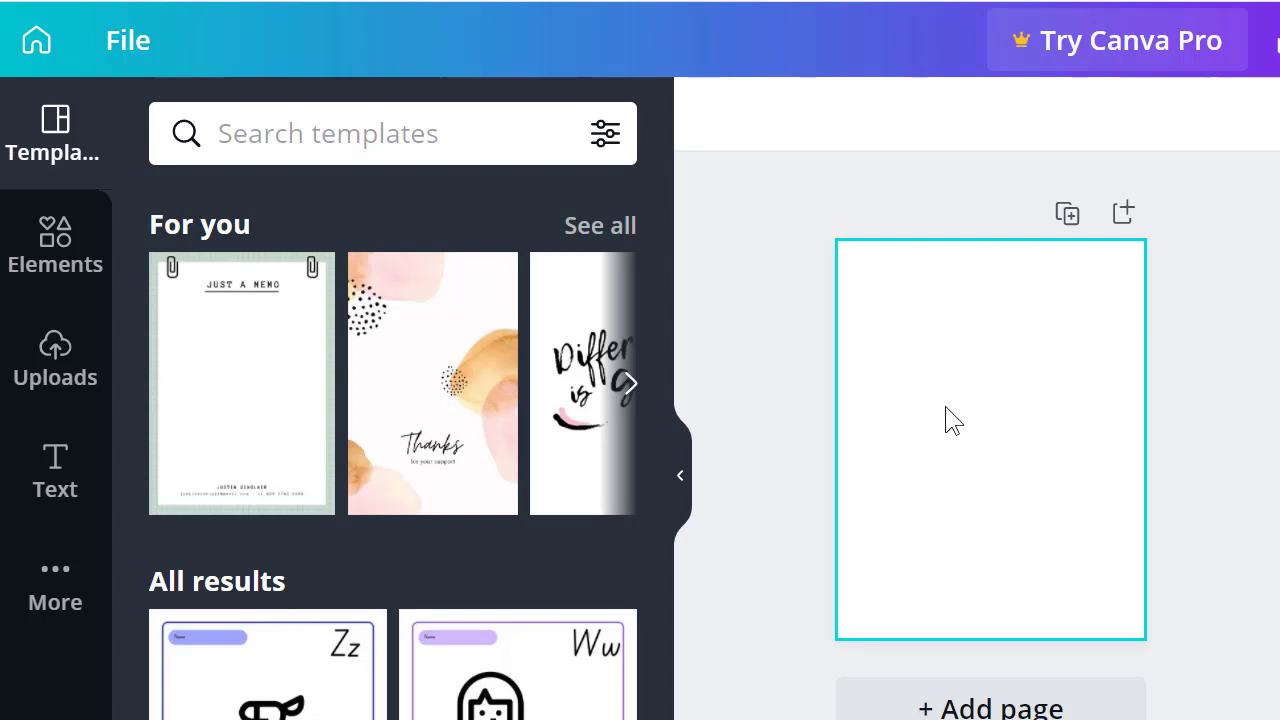
{"action": "mouse_move", "coordinate": [948, 356]}
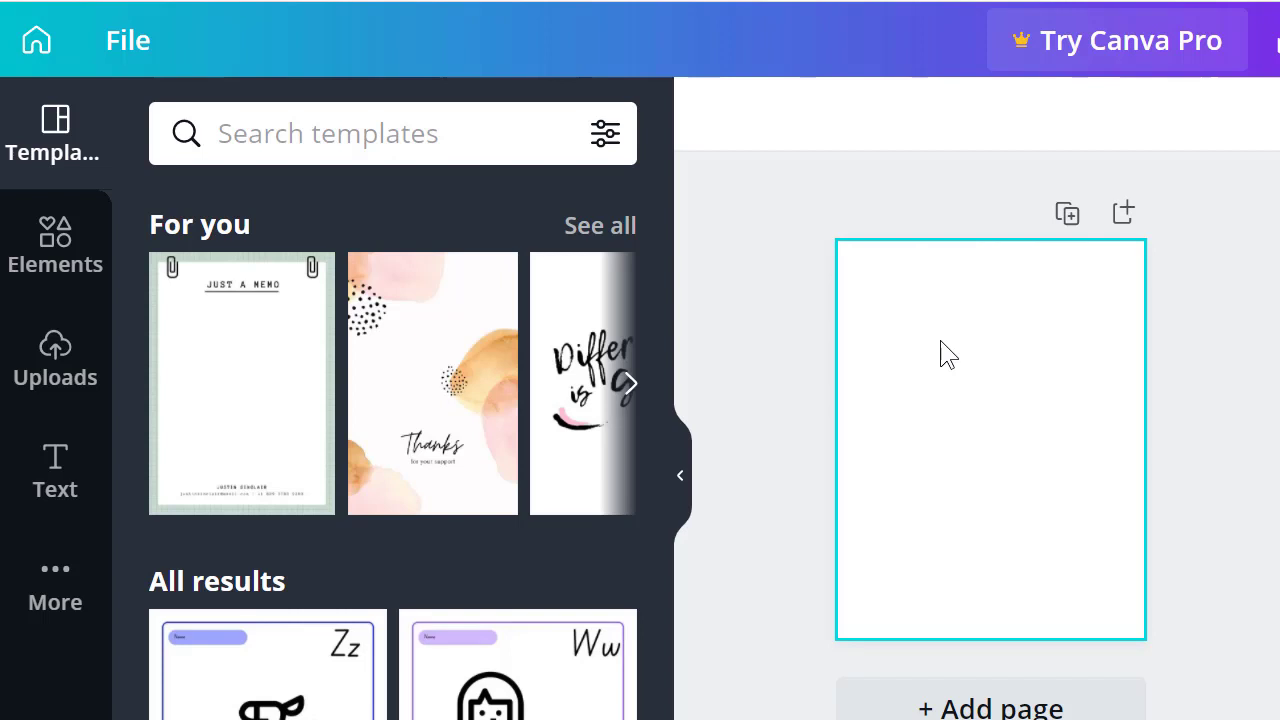